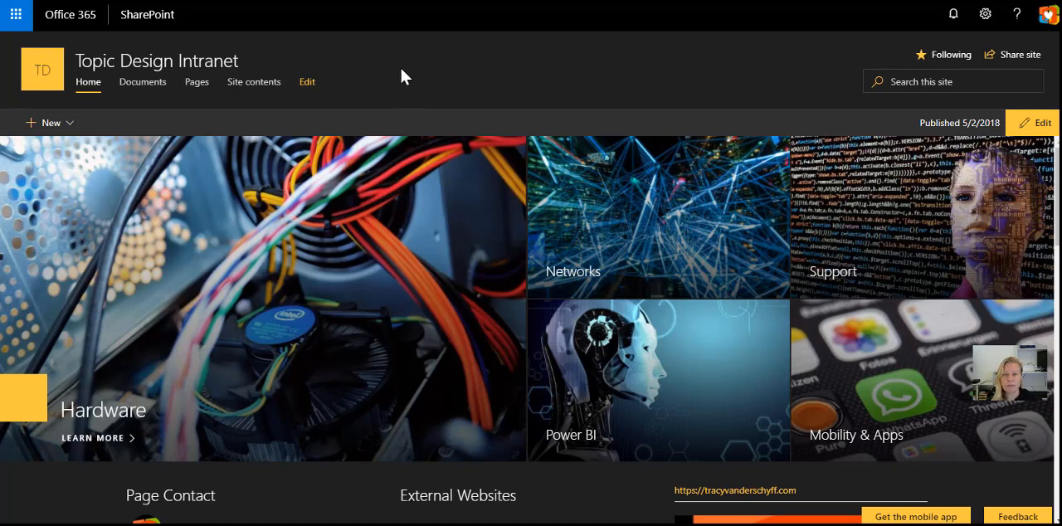
Draw an oval as a circle on the slide and give it a shaded theme style
{"action": "scroll", "scroll_direction": "down", "scroll_amount": 3}
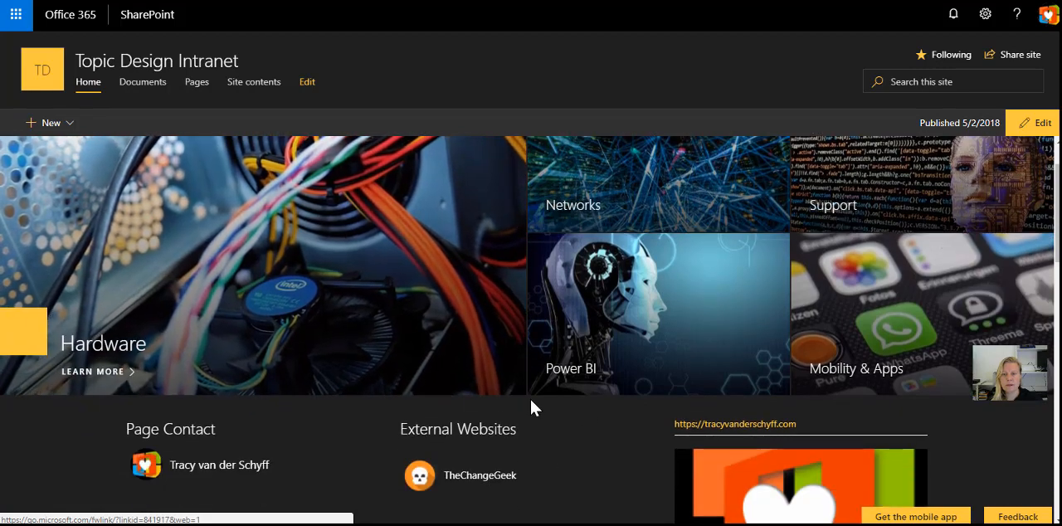
{"action": "scroll", "scroll_direction": "down", "scroll_amount": 3}
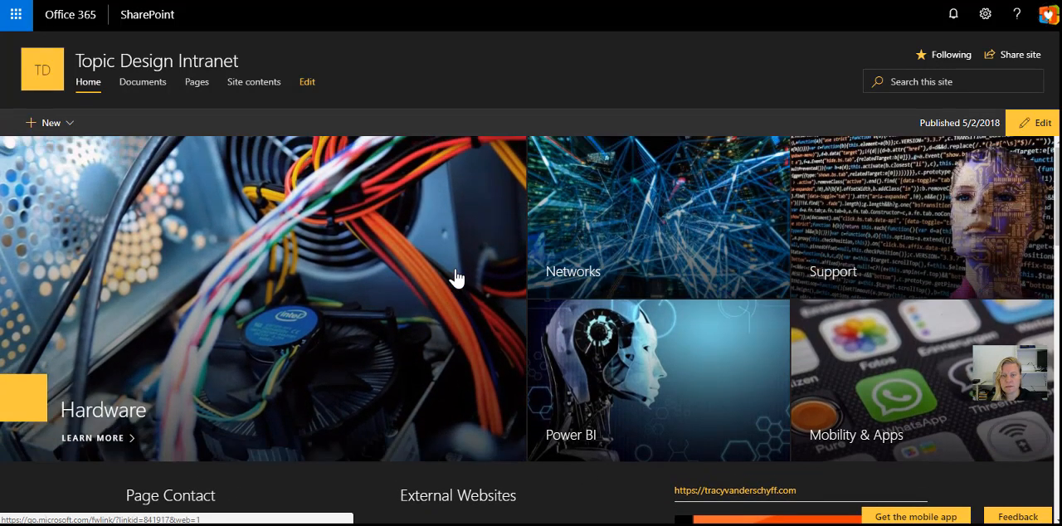
{"action": "scroll", "scroll_direction": "down", "scroll_amount": 3}
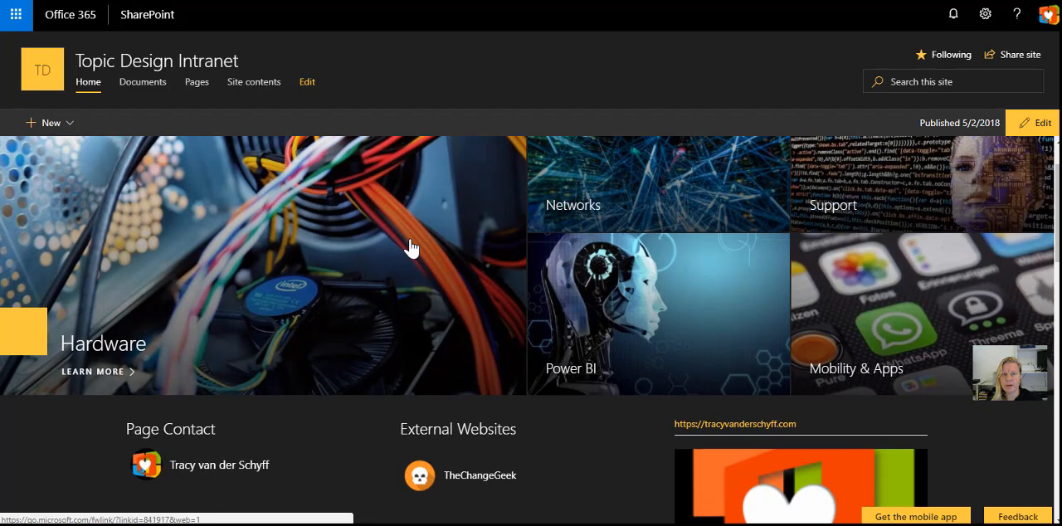
{"action": "scroll", "scroll_direction": "down", "scroll_amount": 3}
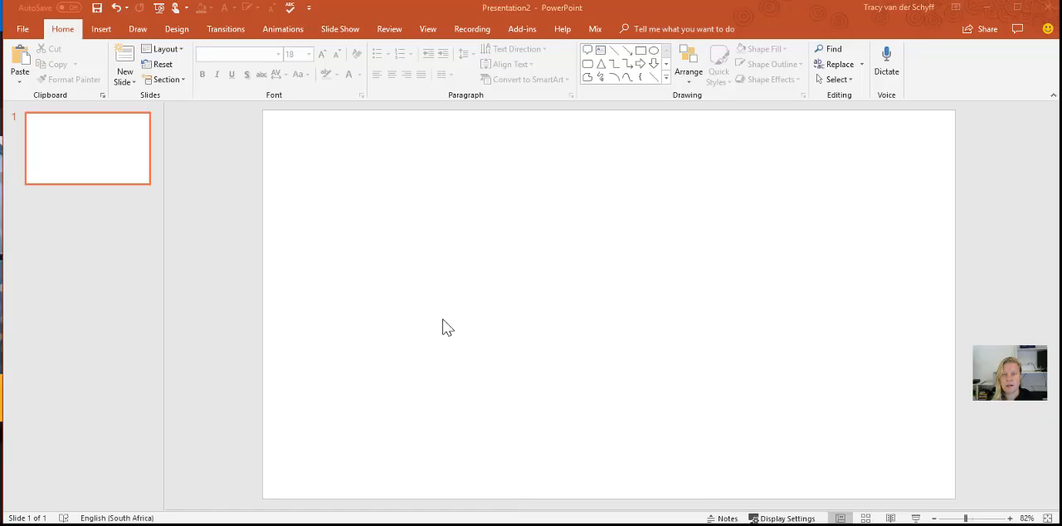
{"action": "left_click", "coordinate": [100, 28]}
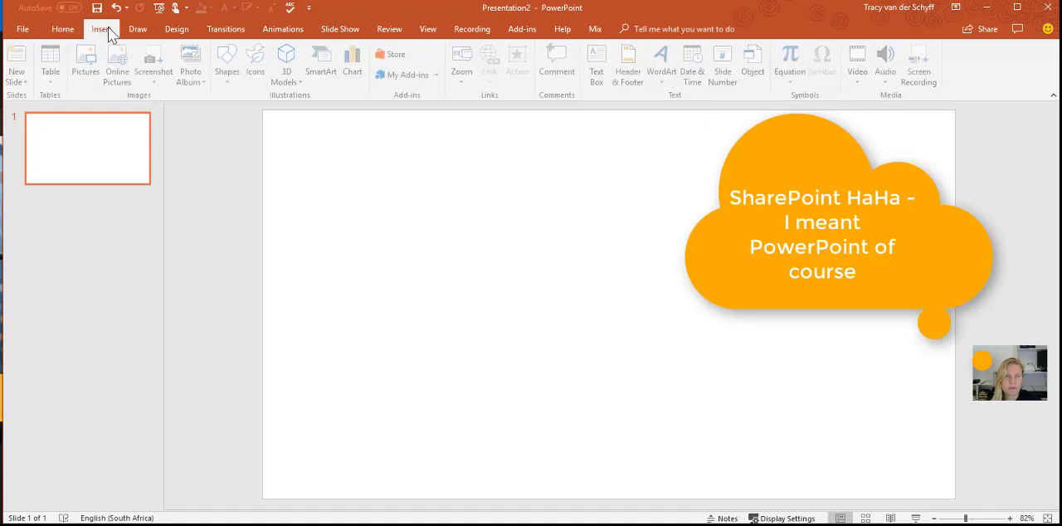
{"action": "left_click", "coordinate": [229, 63]}
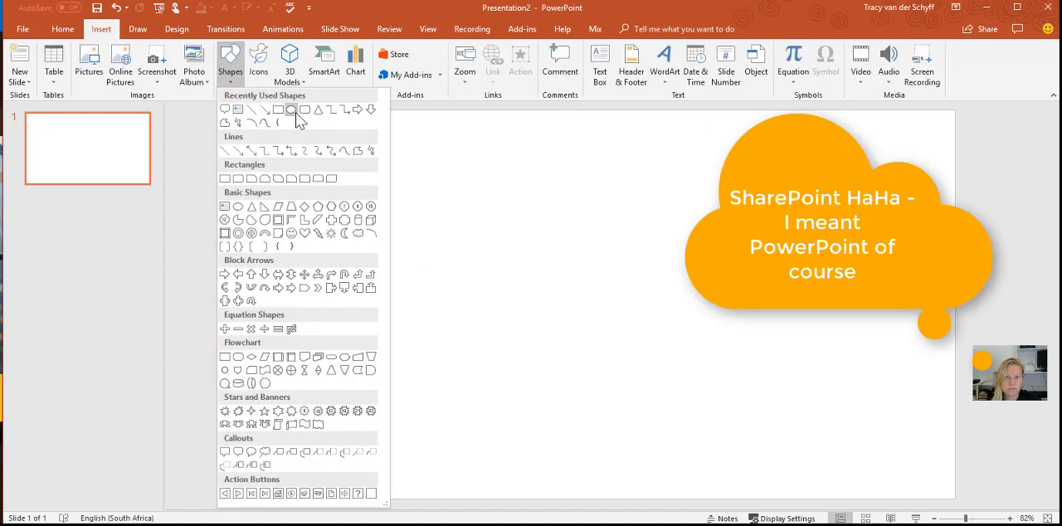
{"action": "left_click", "coordinate": [292, 110]}
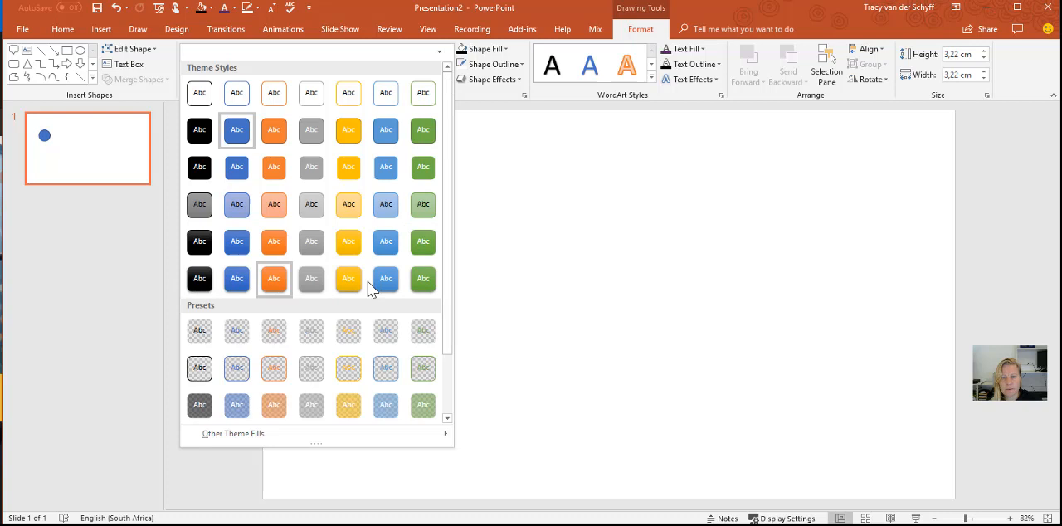
{"action": "mouse_move", "coordinate": [199, 279]}
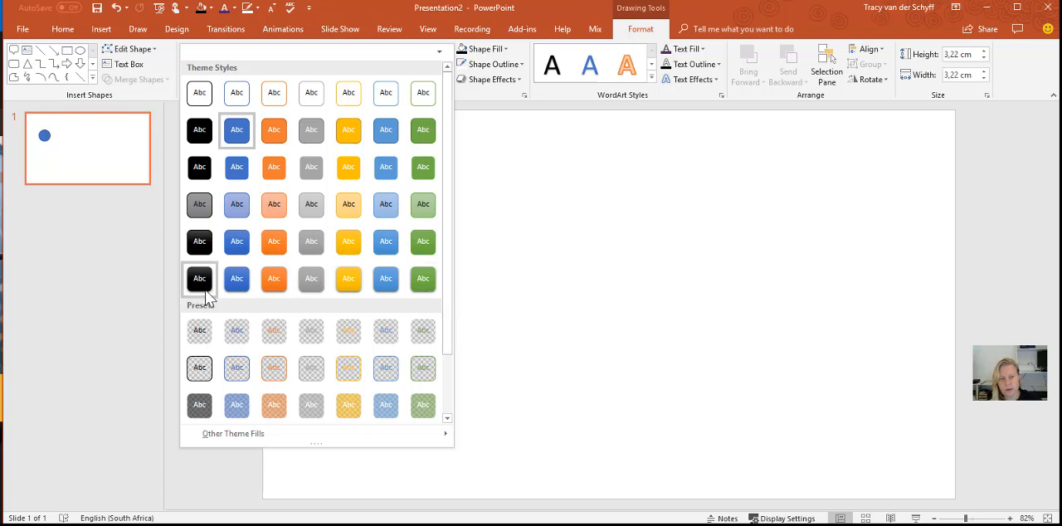
{"action": "mouse_move", "coordinate": [200, 279]}
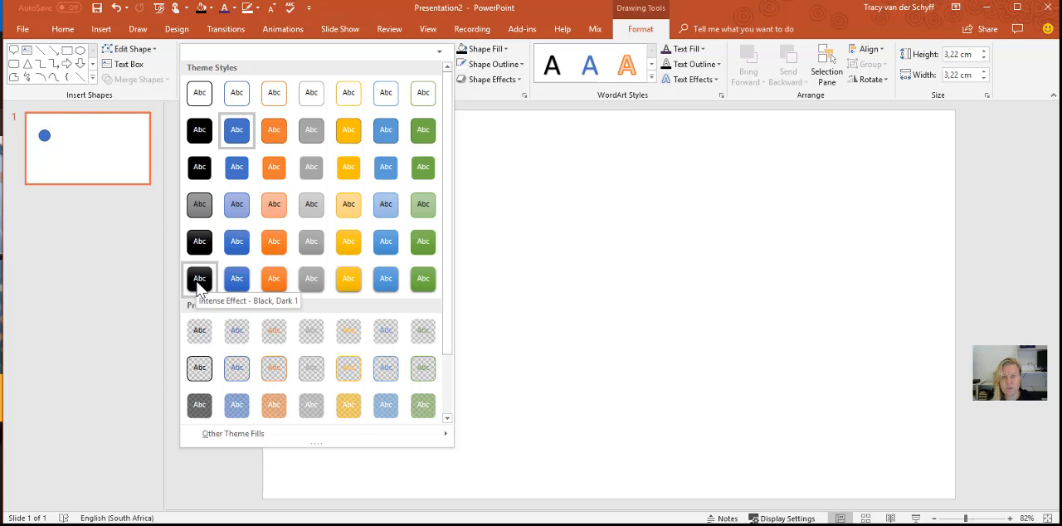
{"action": "left_click", "coordinate": [200, 279]}
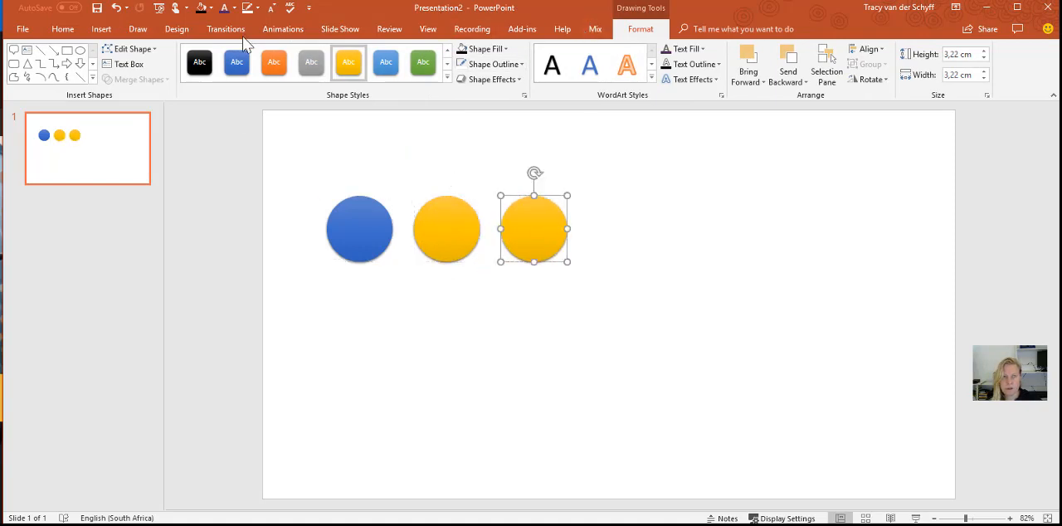
Turn the third duplicated circle into a square and give it a green style
{"action": "left_click", "coordinate": [147, 65]}
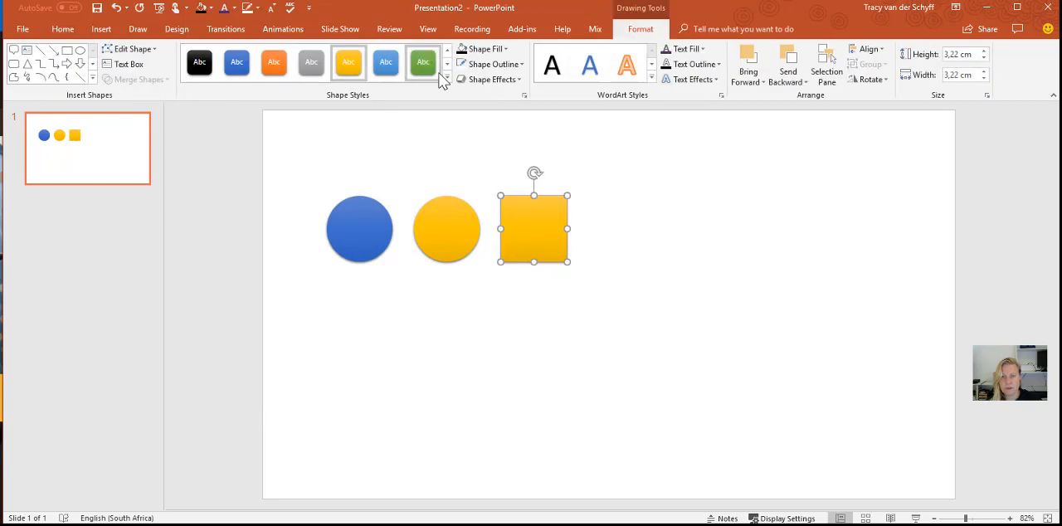
{"action": "left_click", "coordinate": [423, 63]}
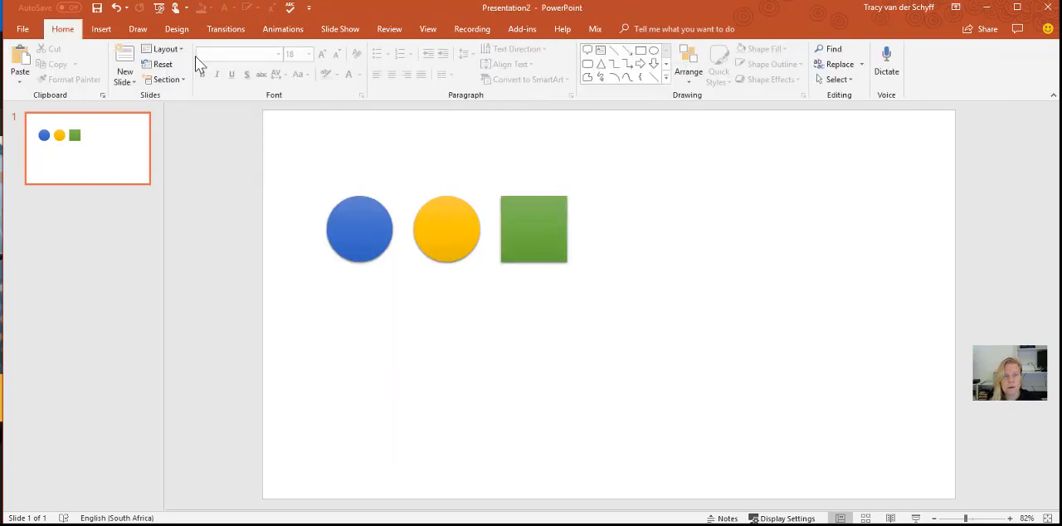
Insert the computer, headset-person and family icons from the Icons library
{"action": "left_click", "coordinate": [100, 28]}
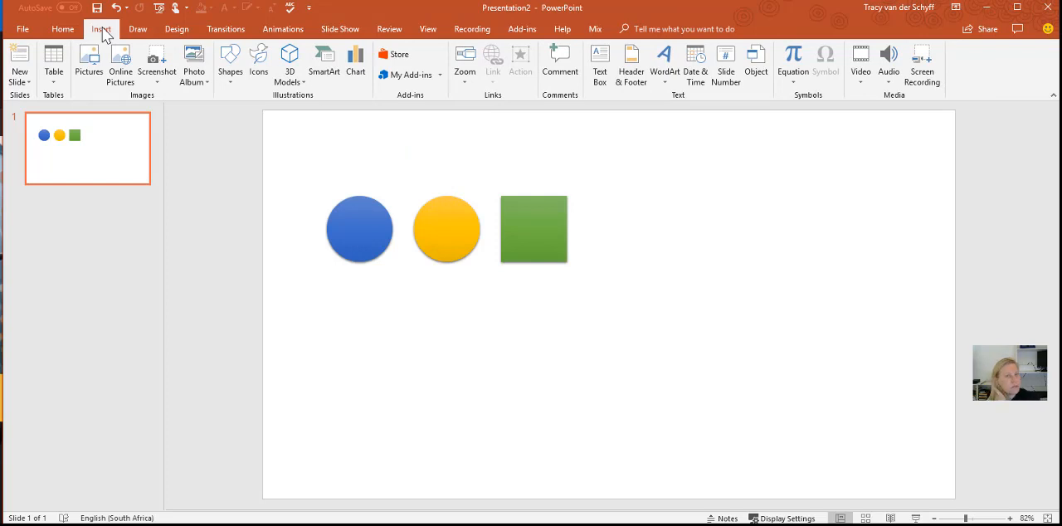
{"action": "mouse_move", "coordinate": [229, 59]}
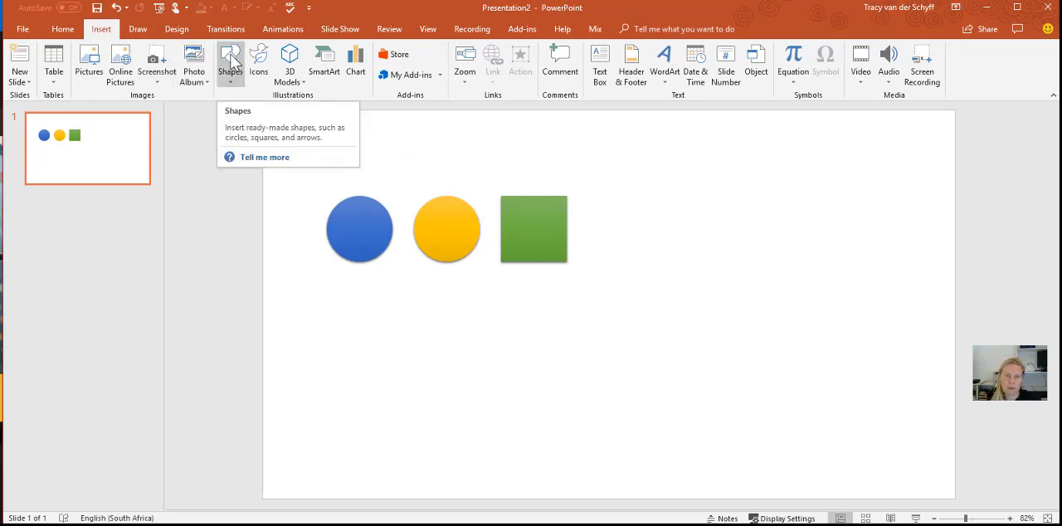
{"action": "left_click", "coordinate": [259, 63]}
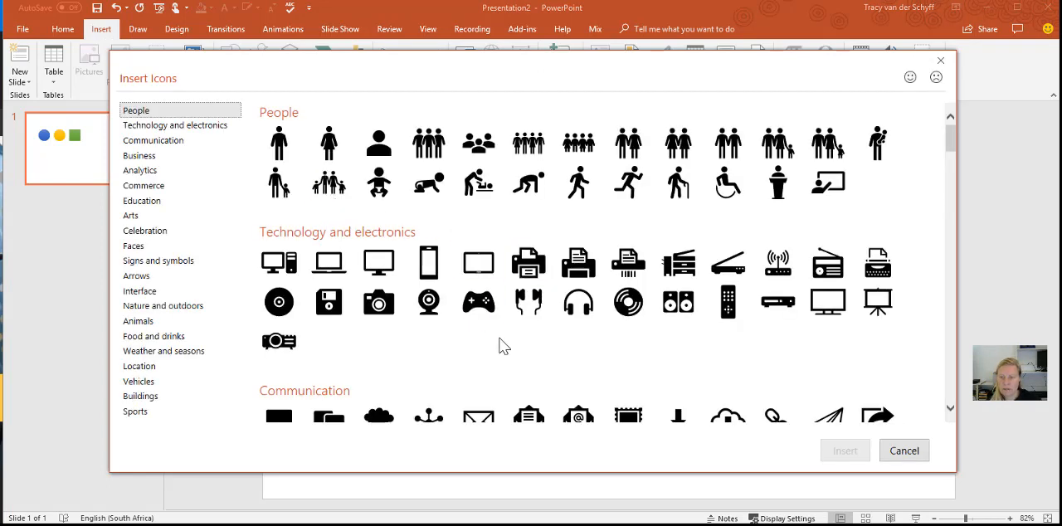
{"action": "mouse_move", "coordinate": [507, 346]}
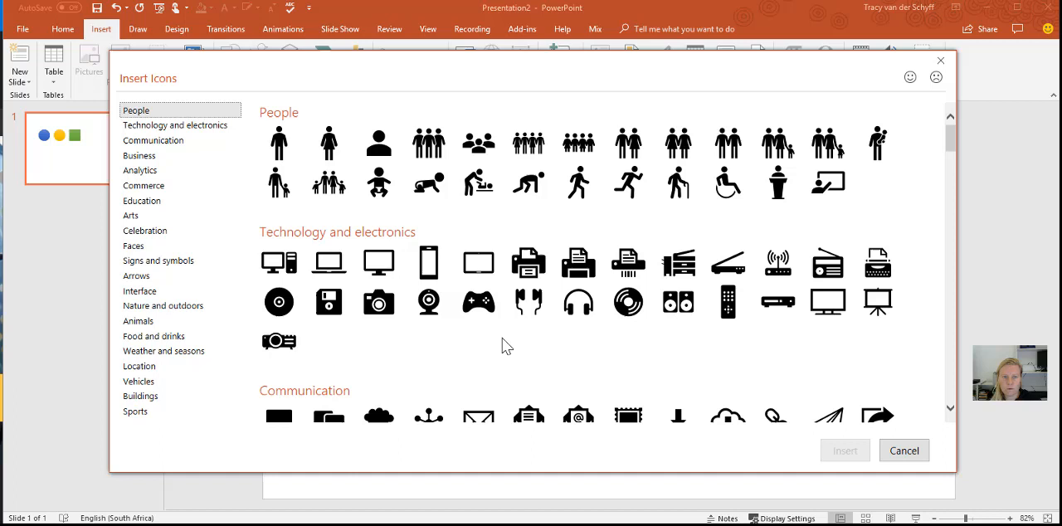
{"action": "mouse_move", "coordinate": [471, 213]}
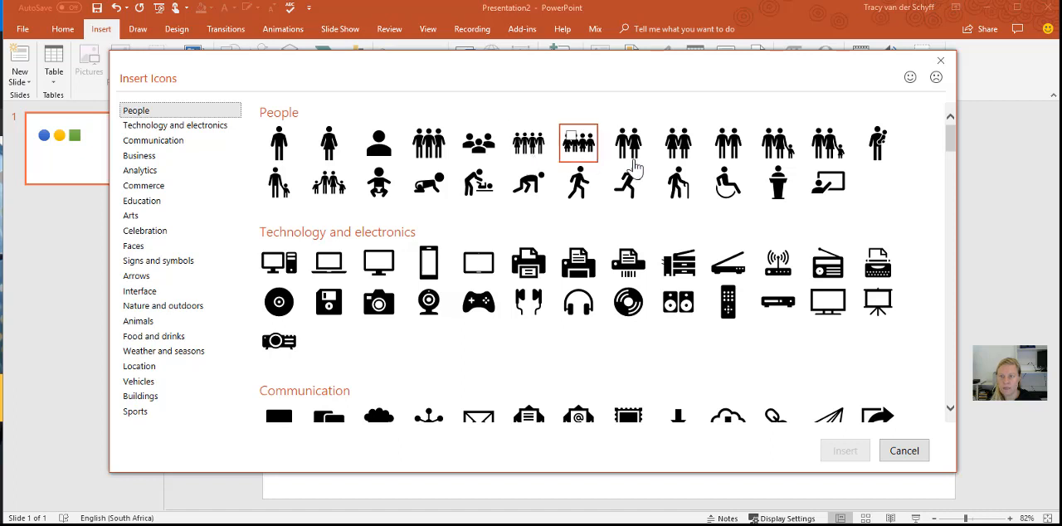
{"action": "left_click", "coordinate": [378, 302]}
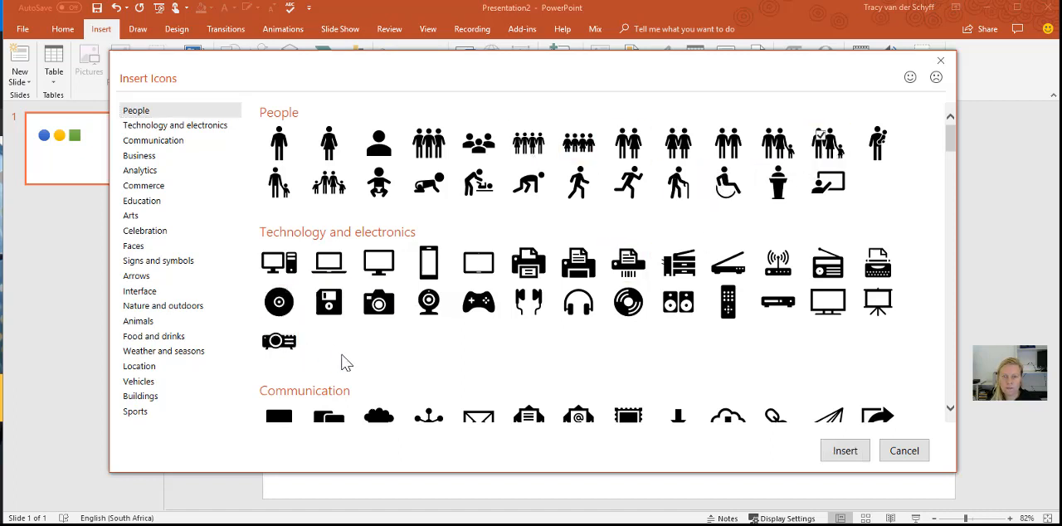
{"action": "scroll", "scroll_direction": "down", "scroll_amount": 3}
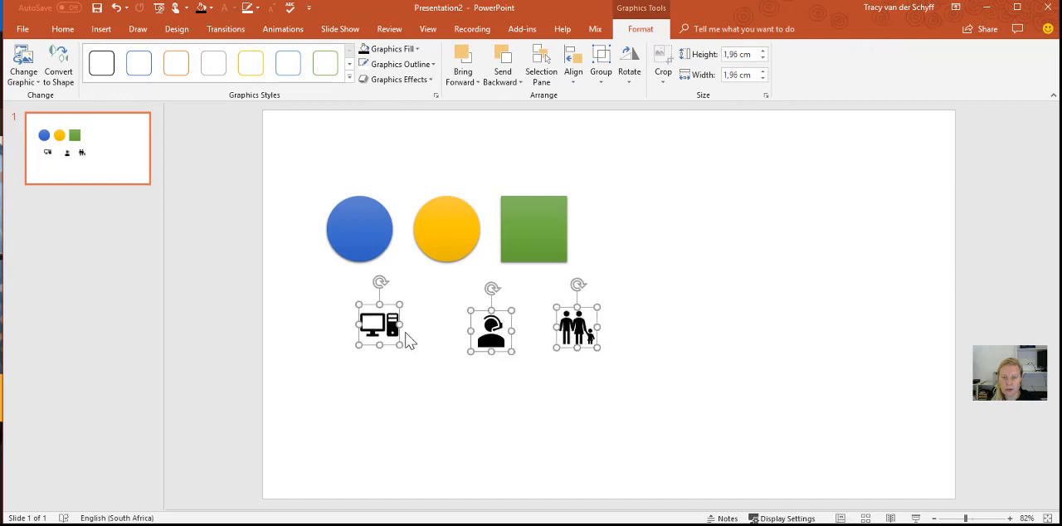
Move the computer icon onto the blue circle and the family icon onto the green square
{"action": "left_click_drag", "start_coordinate": [378, 324], "coordinate": [358, 229]}
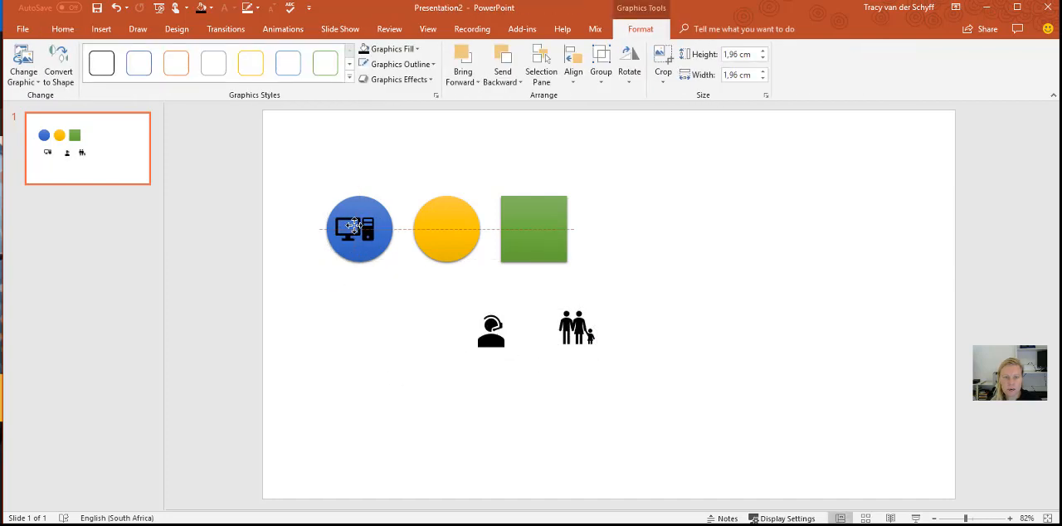
{"action": "left_click", "coordinate": [358, 229]}
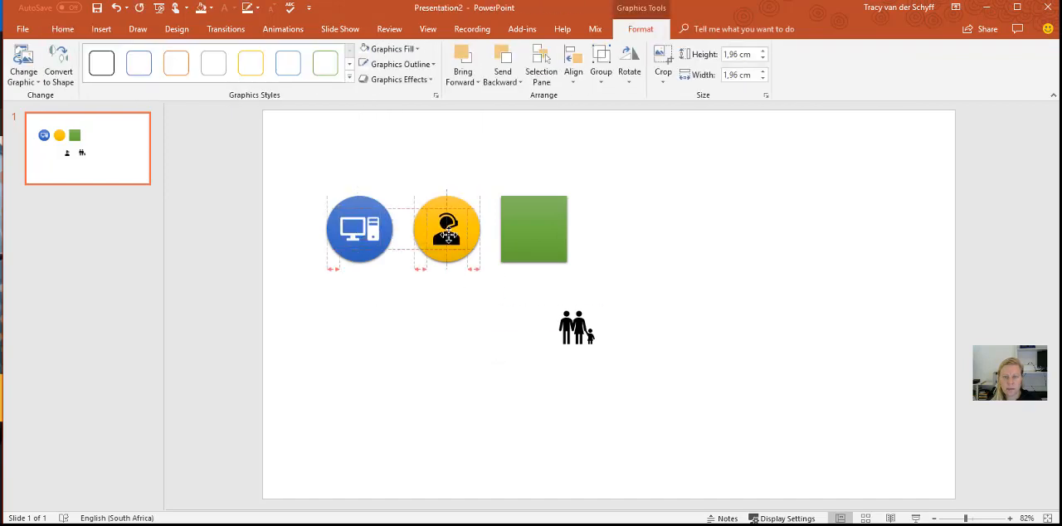
{"action": "left_click_drag", "start_coordinate": [577, 327], "coordinate": [534, 229]}
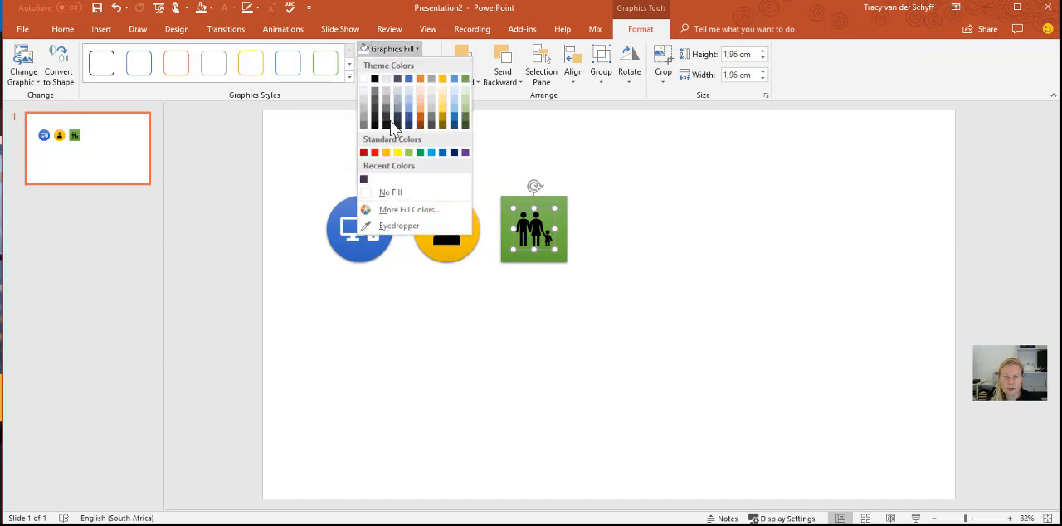
Recolour the family icon's graphics fill from red to blue
{"action": "left_click", "coordinate": [364, 153]}
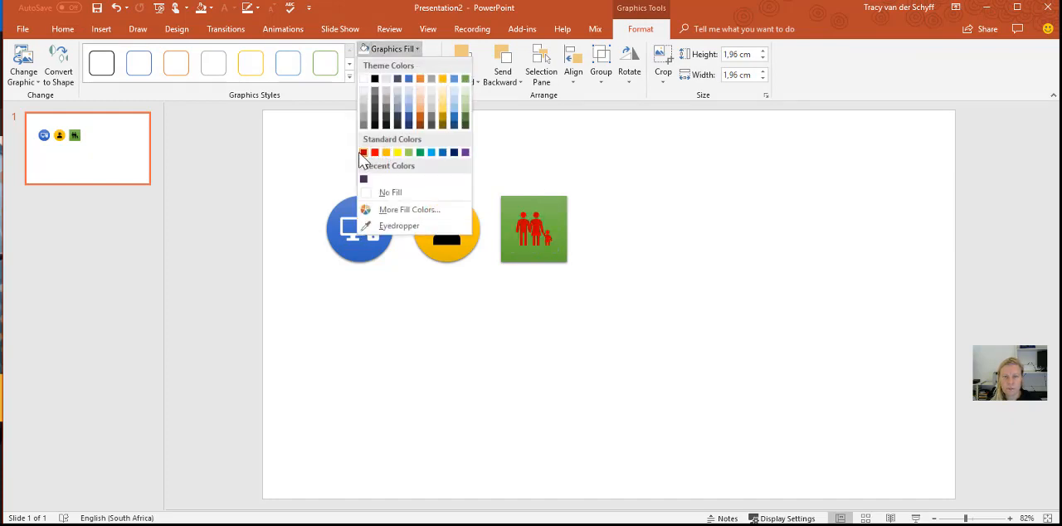
{"action": "left_click", "coordinate": [431, 153]}
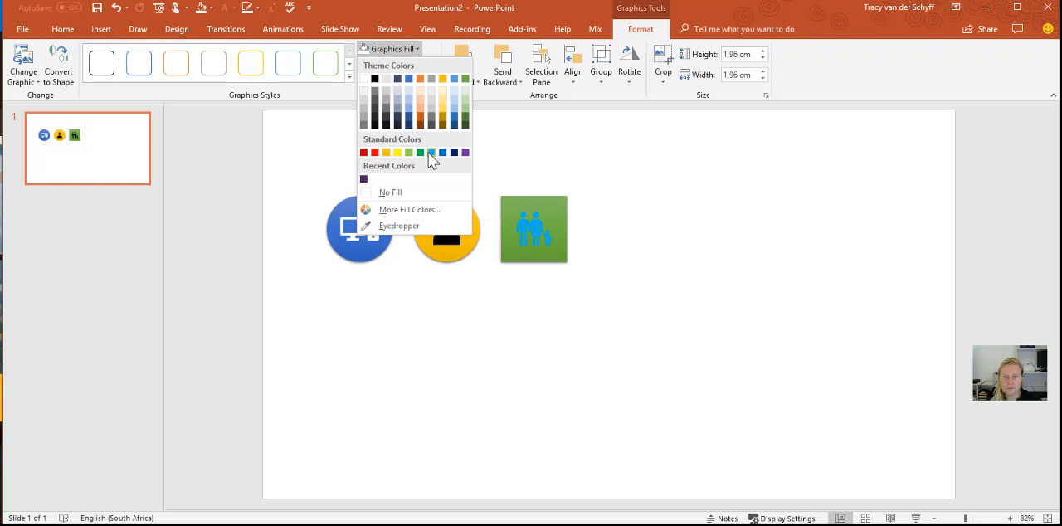
{"action": "left_click", "coordinate": [430, 153]}
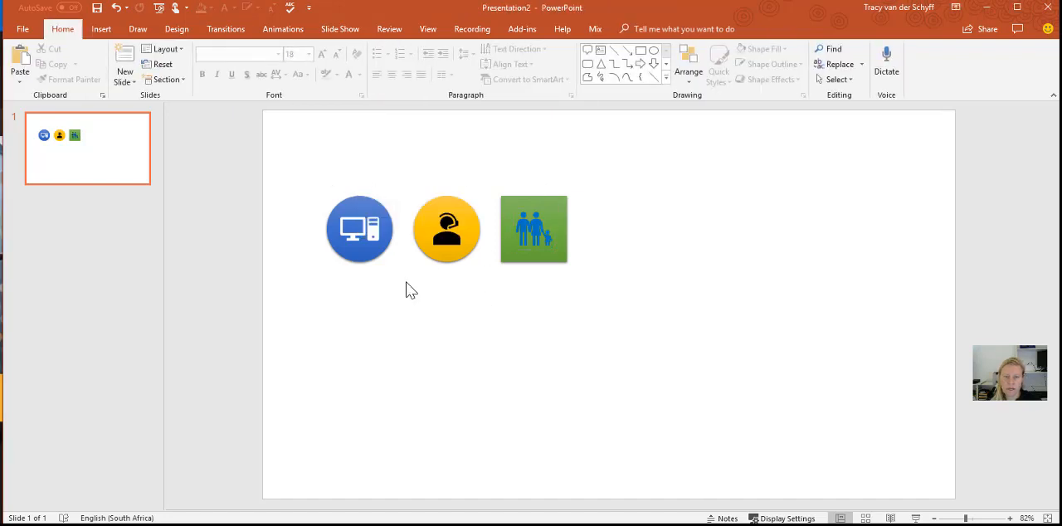
Save the computer and headset buttons as pictures via Save as Picture
{"action": "left_click", "coordinate": [358, 229]}
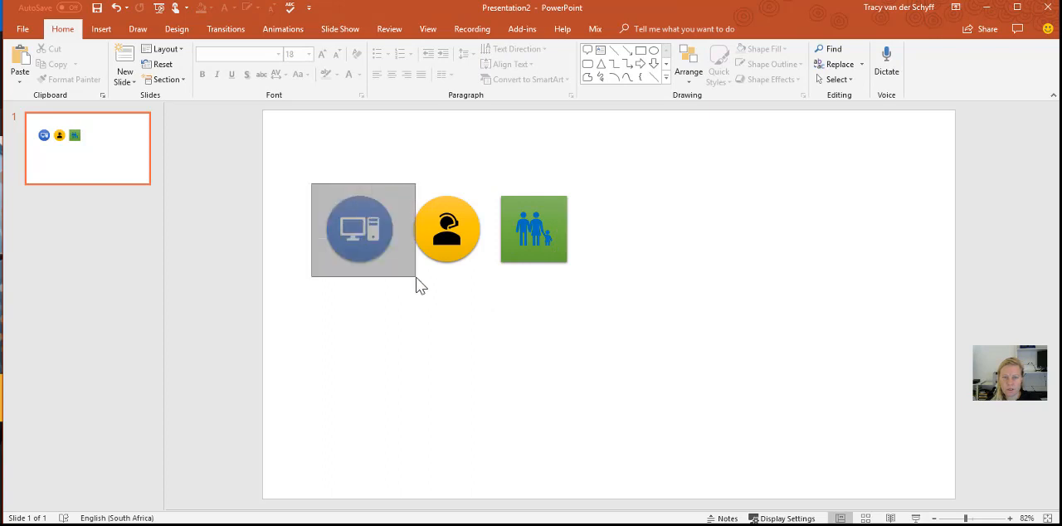
{"action": "right_click", "coordinate": [362, 229]}
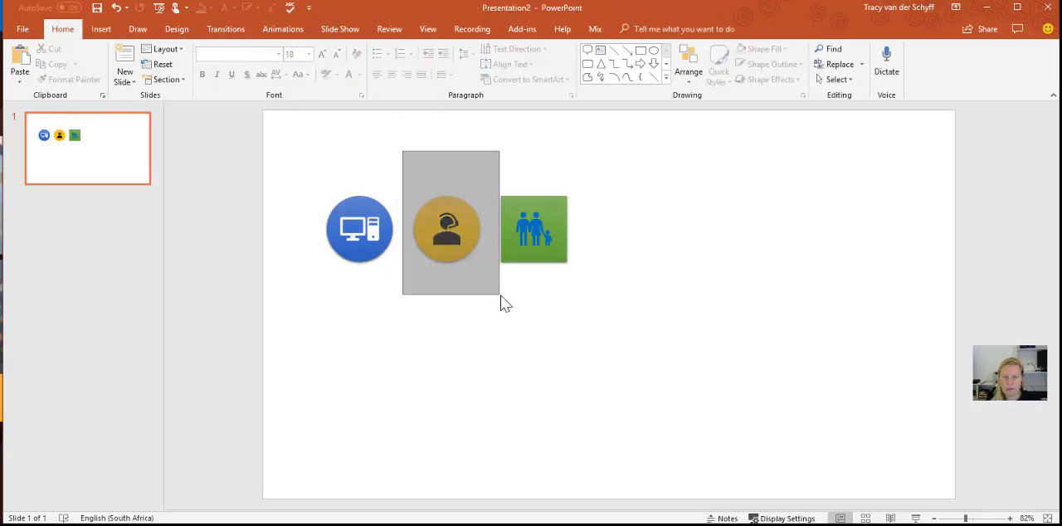
{"action": "right_click", "coordinate": [446, 229]}
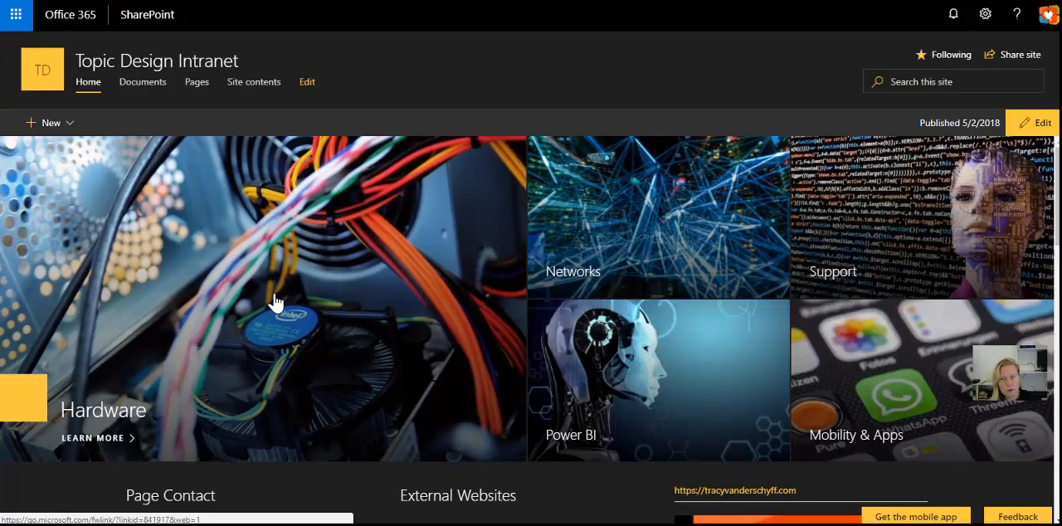
{"action": "mouse_move", "coordinate": [451, 253]}
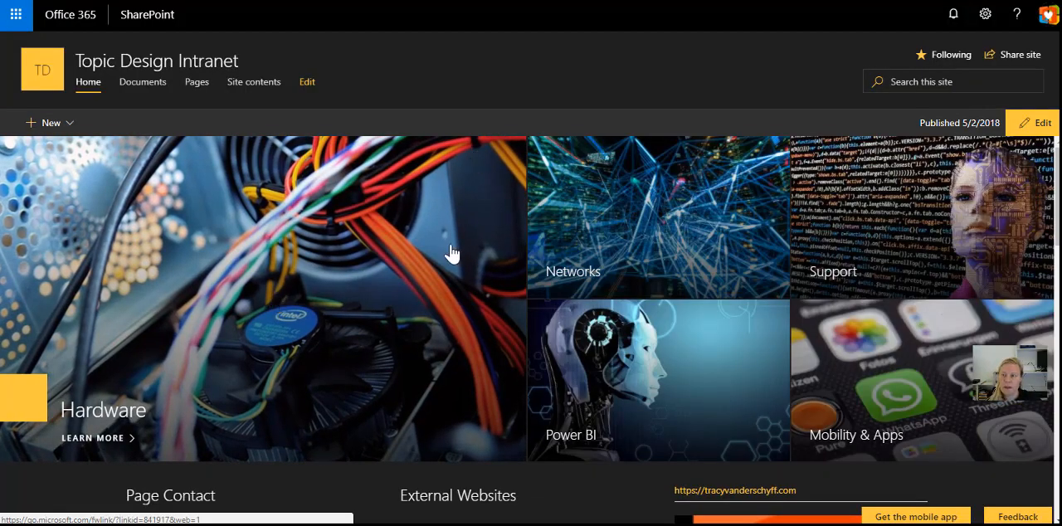
Put the home page in edit mode and add a Quick links web part below the hero
{"action": "left_click", "coordinate": [1035, 123]}
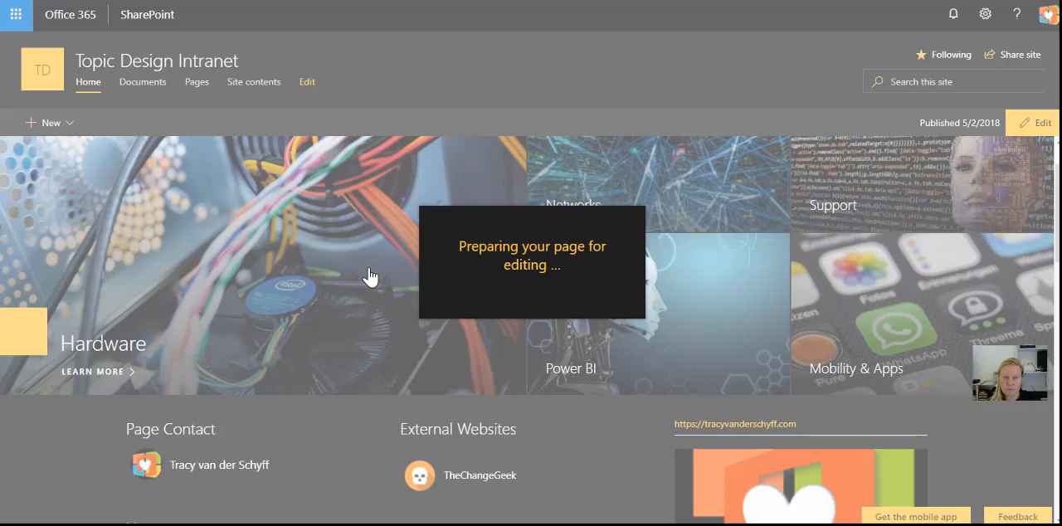
{"action": "left_click", "coordinate": [307, 81]}
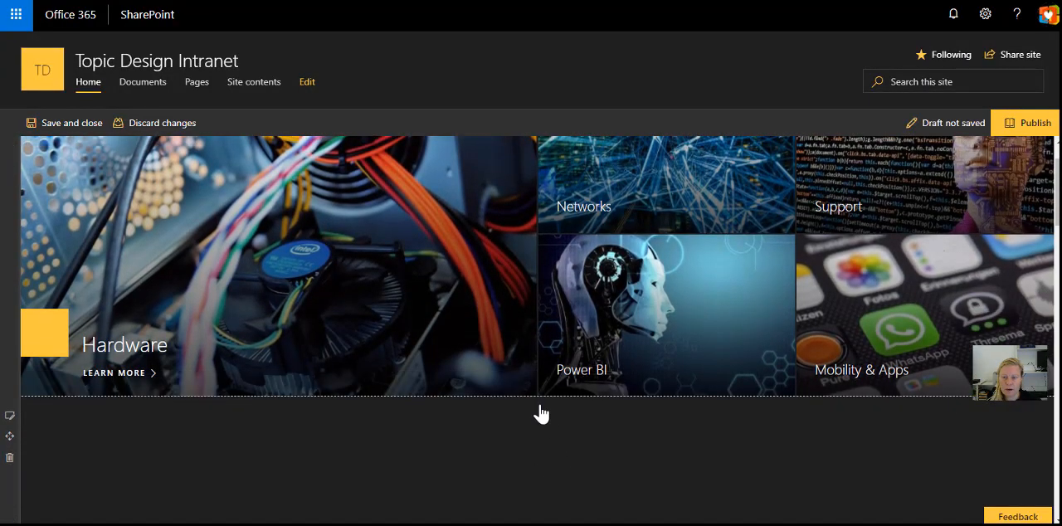
{"action": "left_click", "coordinate": [541, 405]}
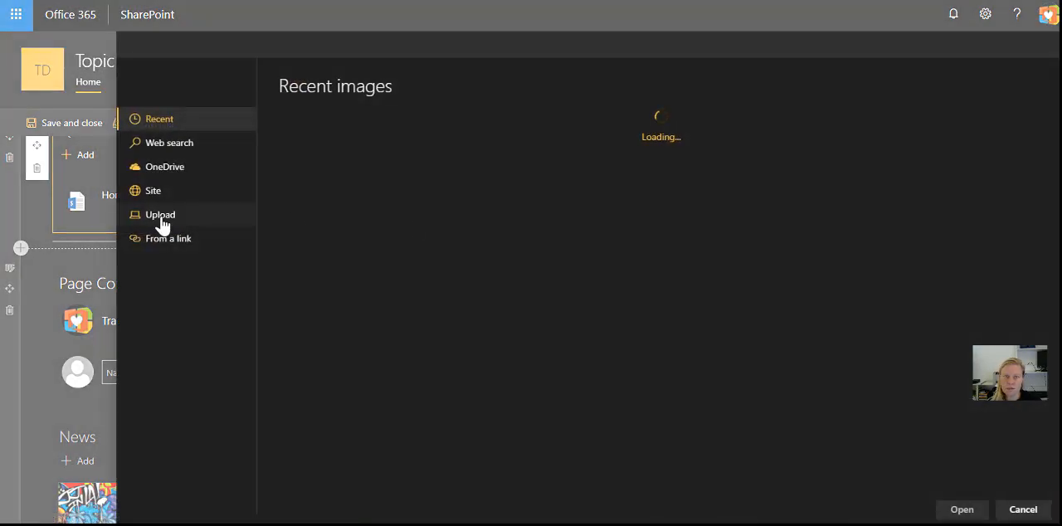
Upload the Logo003 family image and apply it to the Home quick link
{"action": "left_click", "coordinate": [159, 216]}
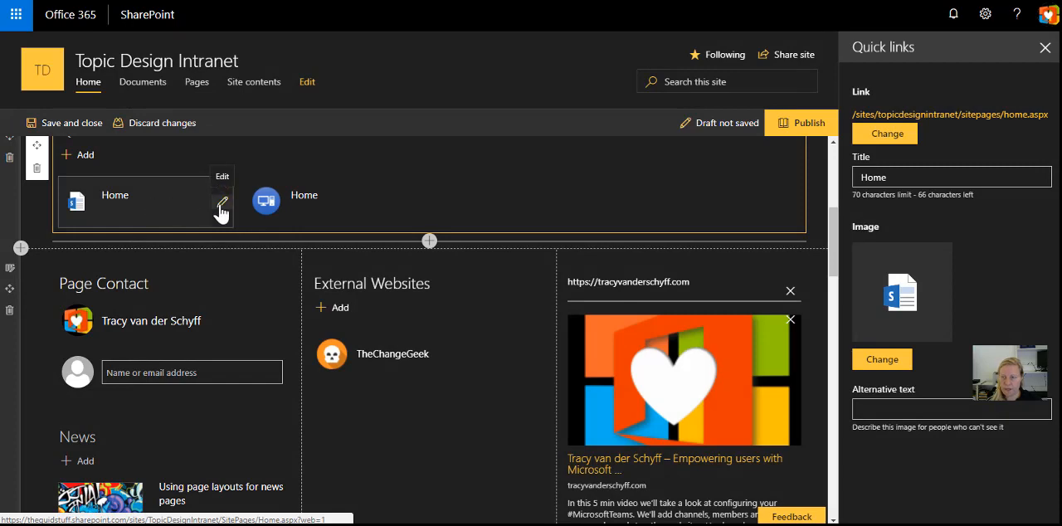
{"action": "left_click", "coordinate": [882, 133]}
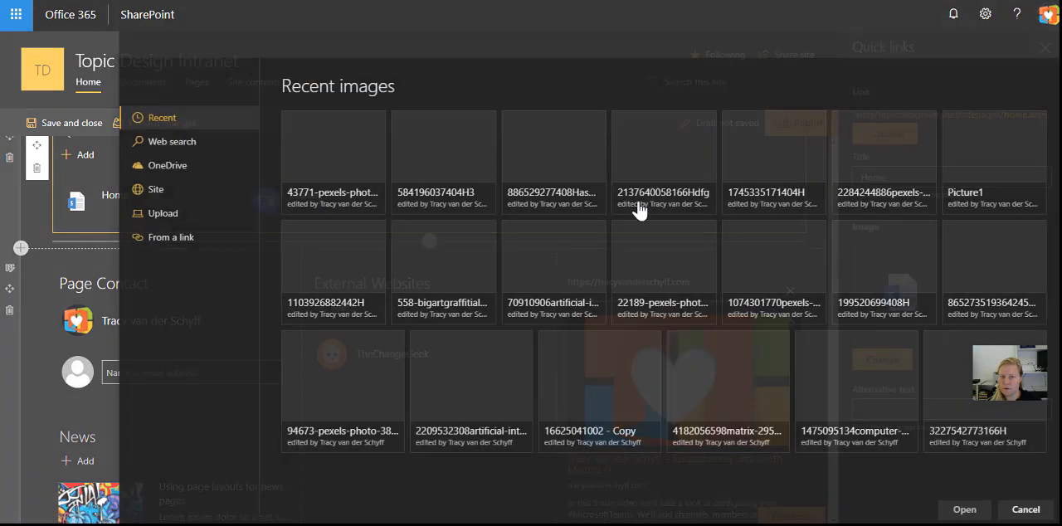
{"action": "left_click", "coordinate": [162, 213]}
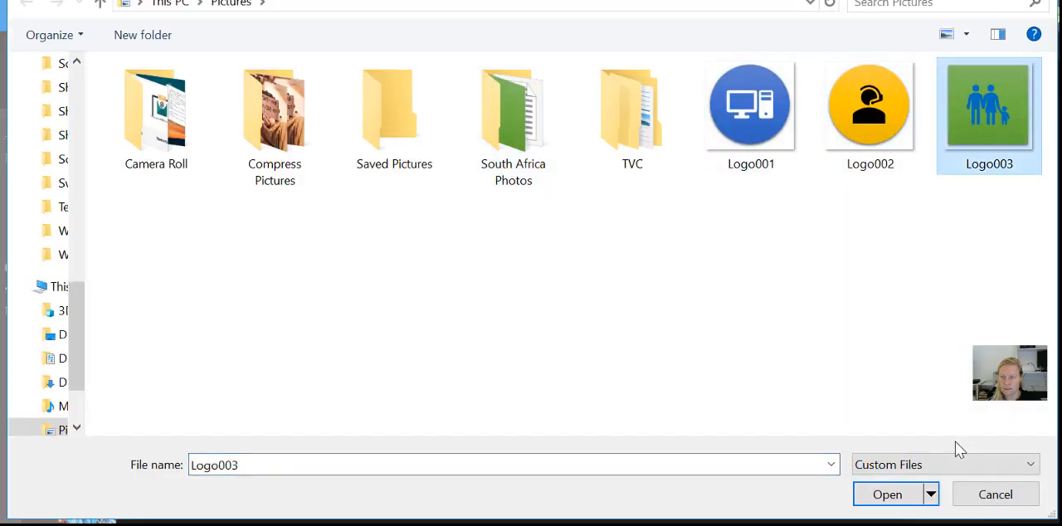
{"action": "left_click", "coordinate": [887, 495]}
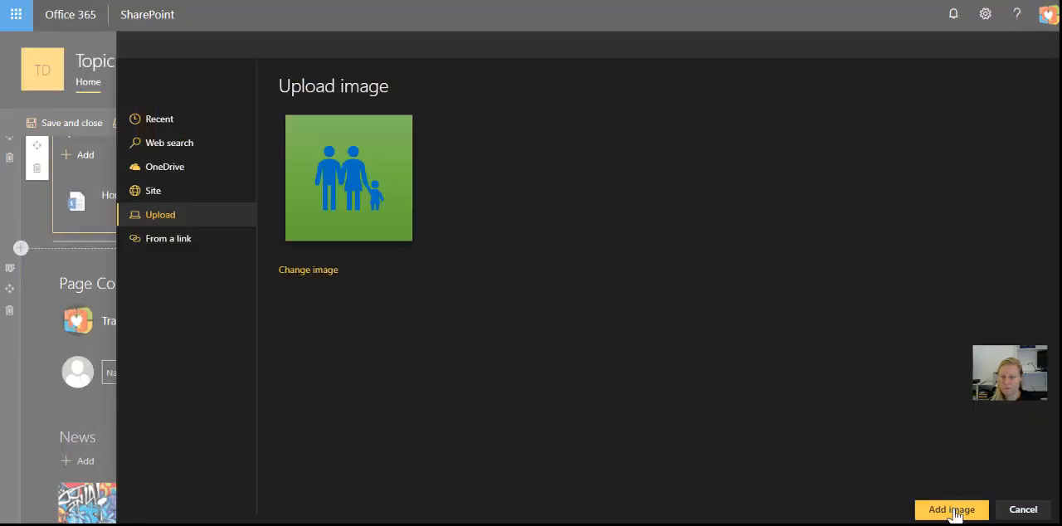
{"action": "left_click", "coordinate": [951, 510]}
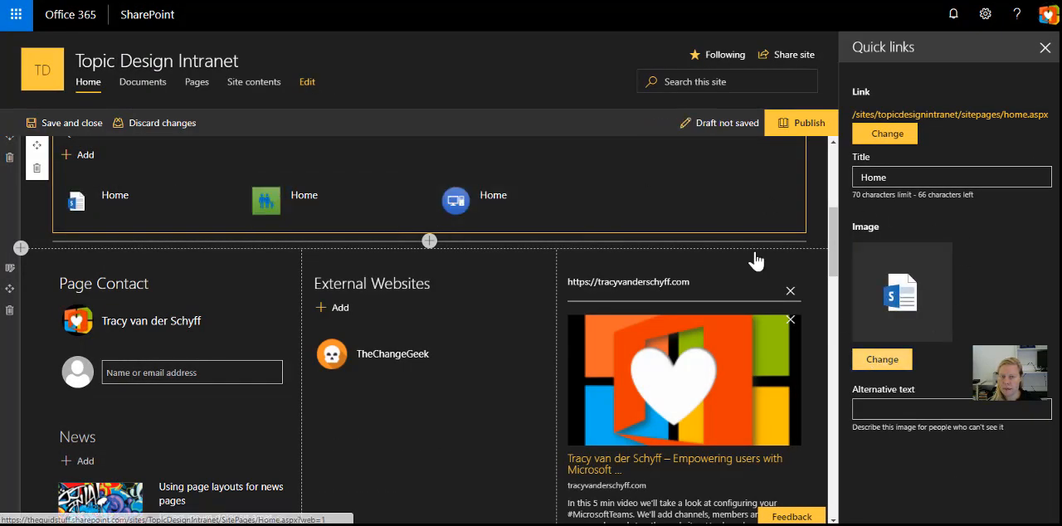
Upload the Logo002 headset image to the first link and publish the home page
{"action": "left_click", "coordinate": [883, 359]}
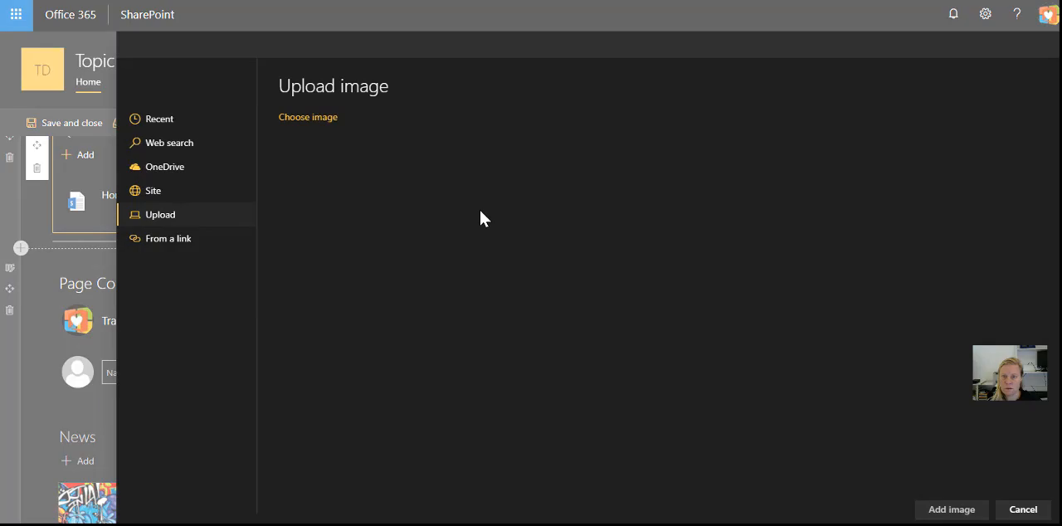
{"action": "left_click", "coordinate": [308, 116]}
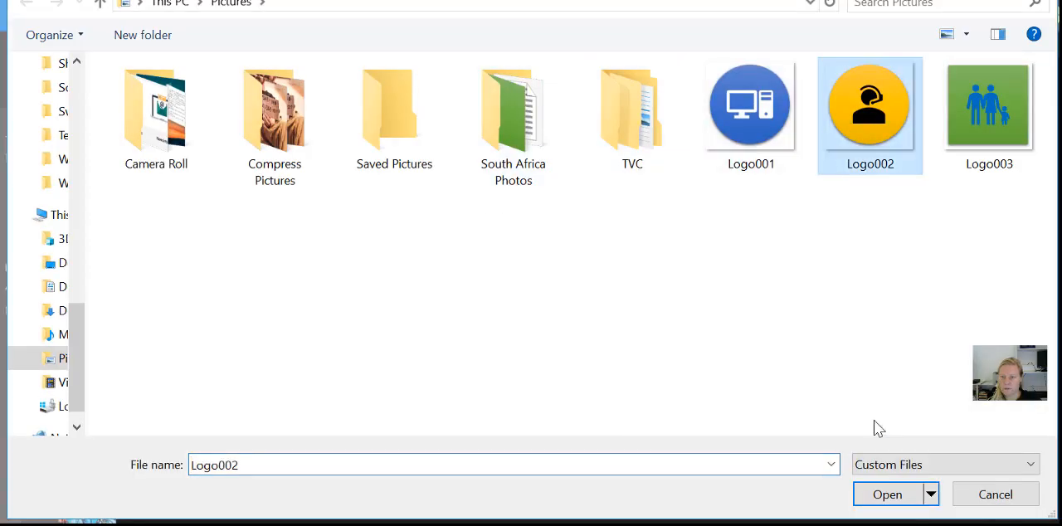
{"action": "left_click", "coordinate": [886, 494]}
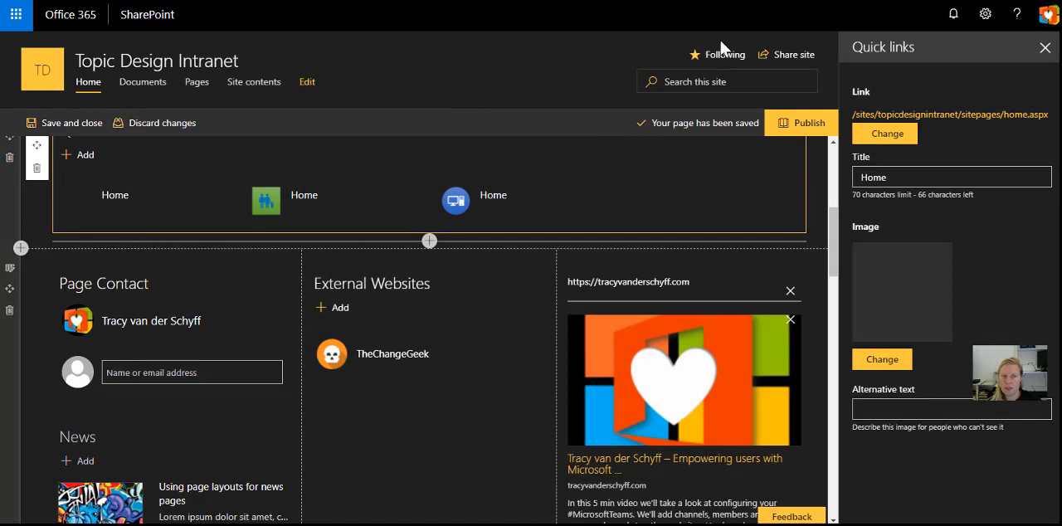
{"action": "left_click", "coordinate": [807, 123]}
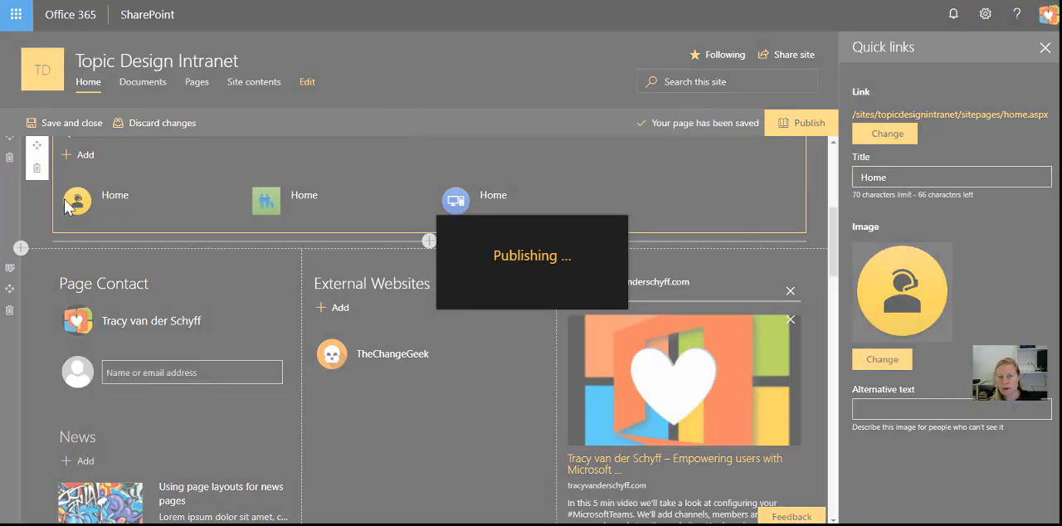
{"action": "left_click", "coordinate": [800, 123]}
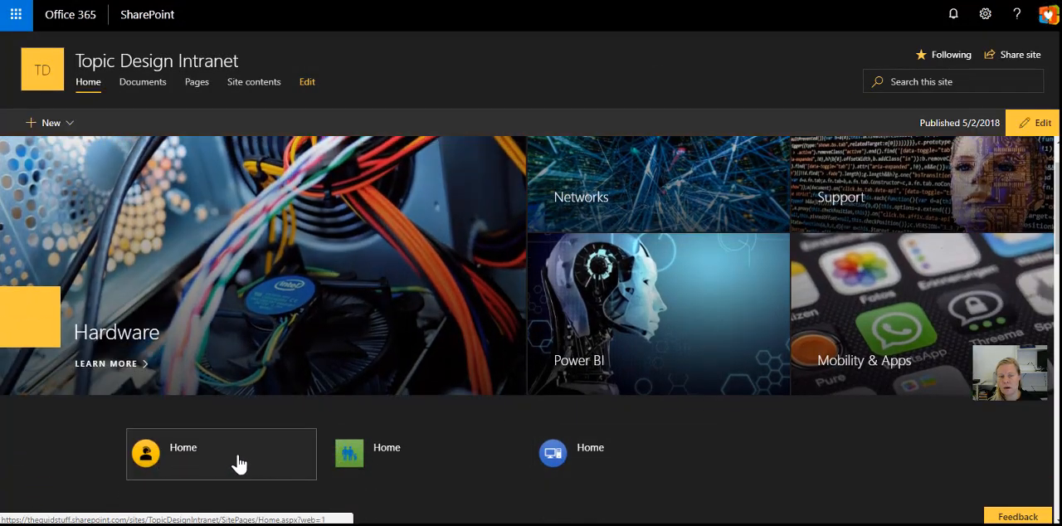
Re-edit to check the Quick links Compact layout and republish the home page
{"action": "left_click", "coordinate": [1042, 123]}
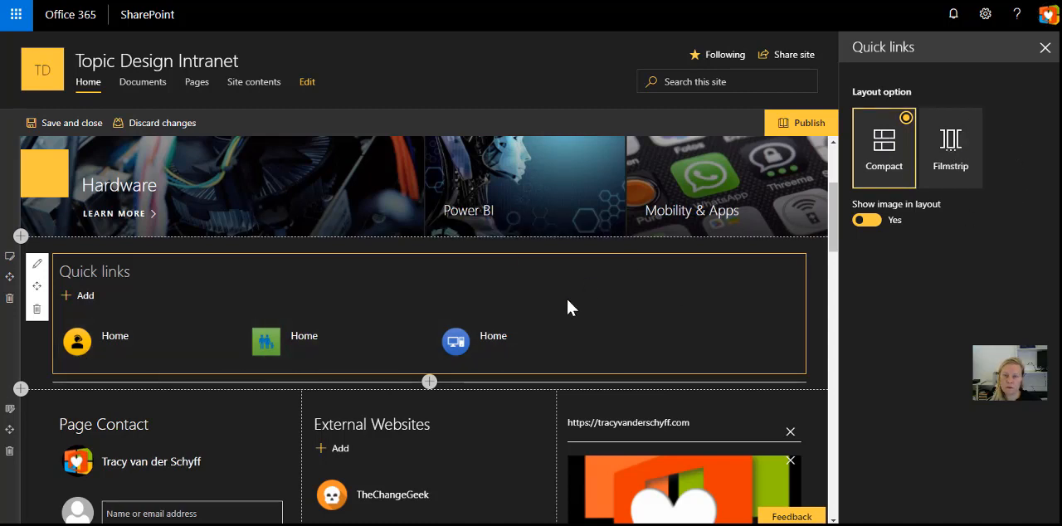
{"action": "left_click", "coordinate": [806, 123]}
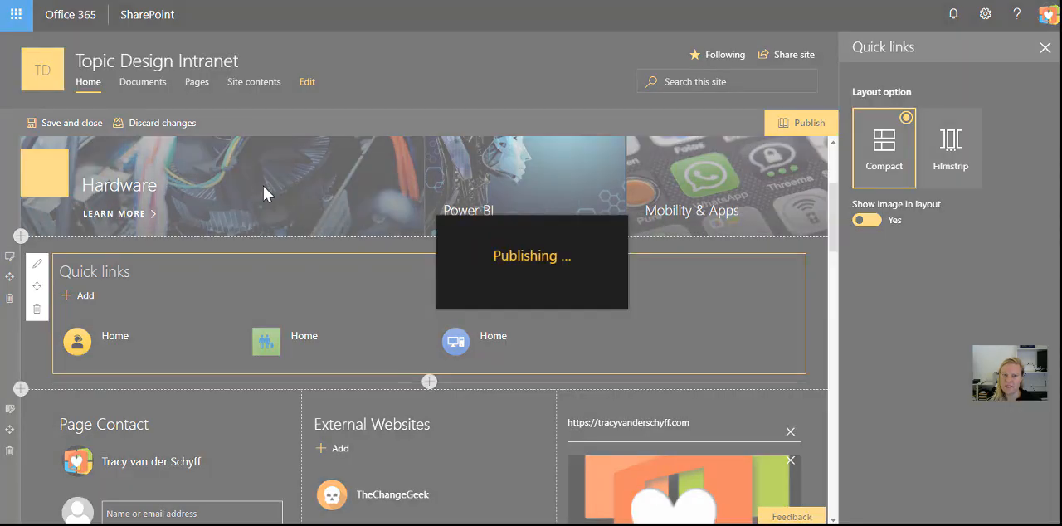
{"action": "mouse_move", "coordinate": [330, 181]}
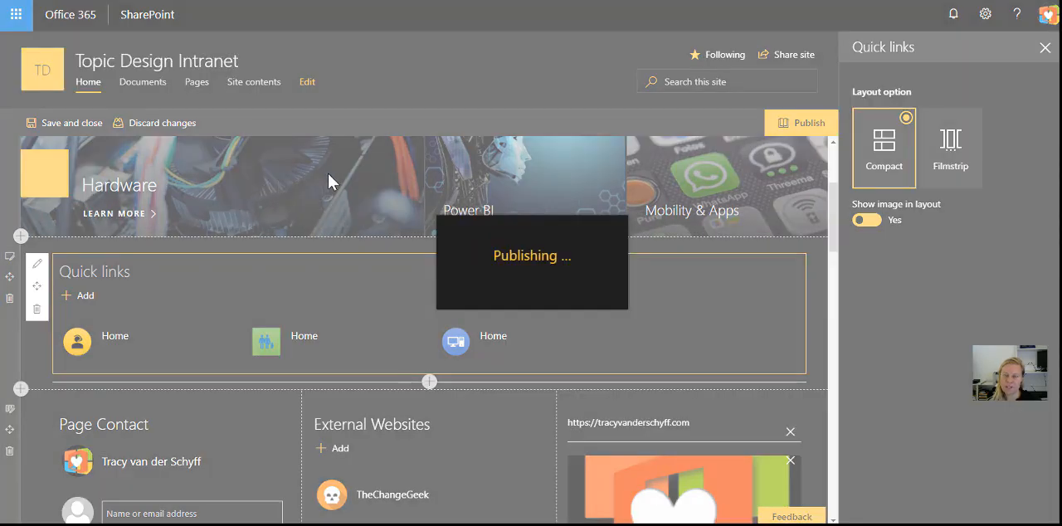
{"action": "left_click", "coordinate": [800, 122]}
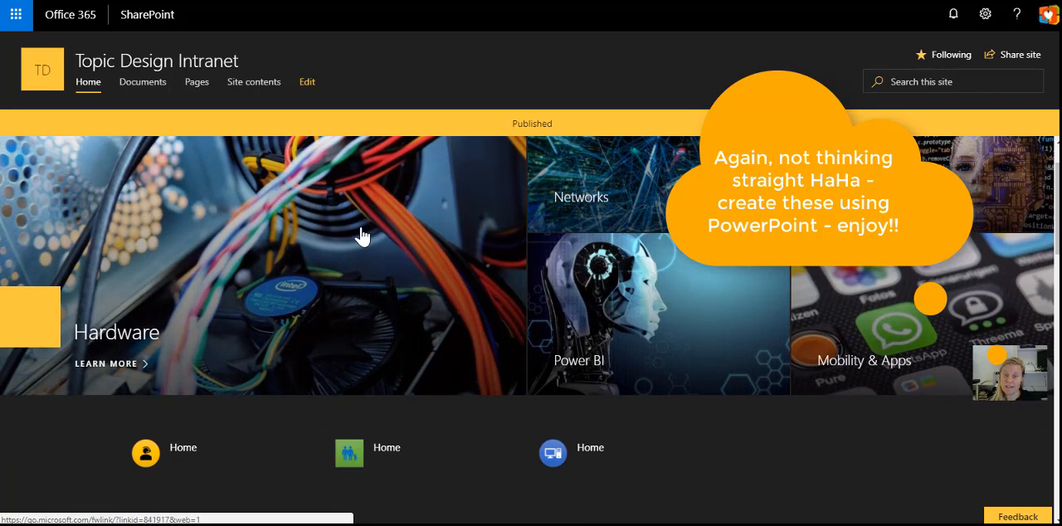
{"action": "scroll", "scroll_direction": "down", "scroll_amount": 3}
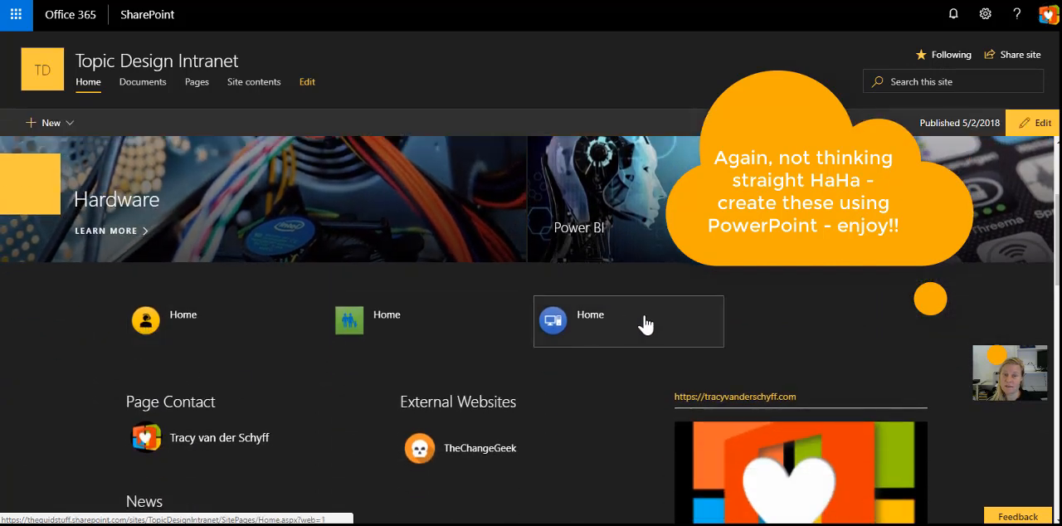